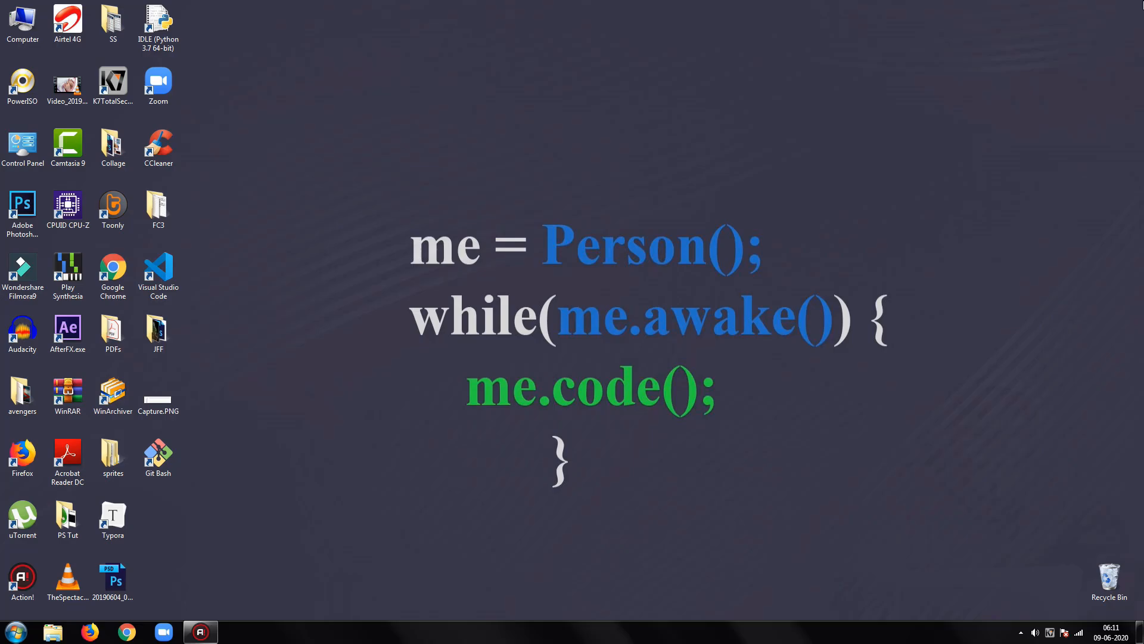
mouse_move(783, 129)
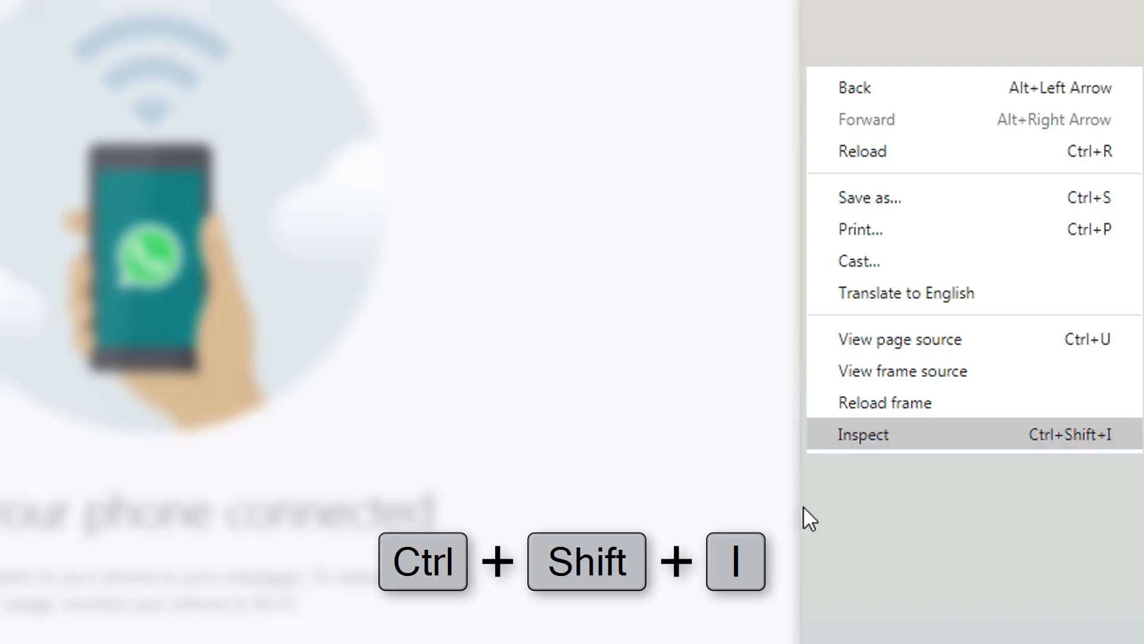
Add 'dark' to the body class in DevTools so WhatsApp Web turns dark
left_click(861, 435)
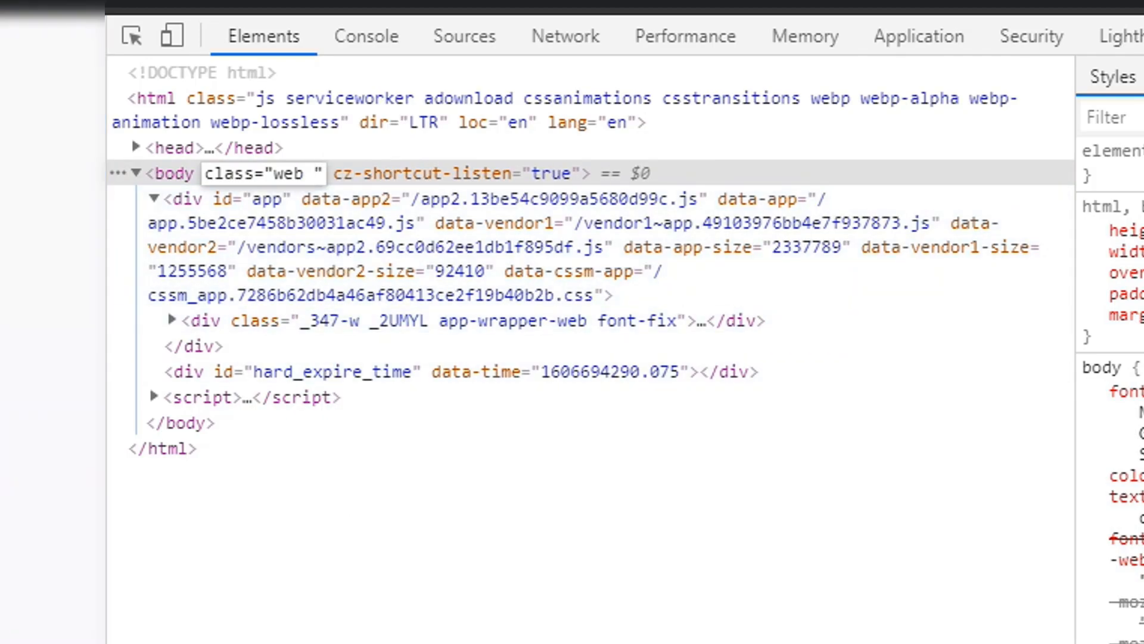
type("dark")
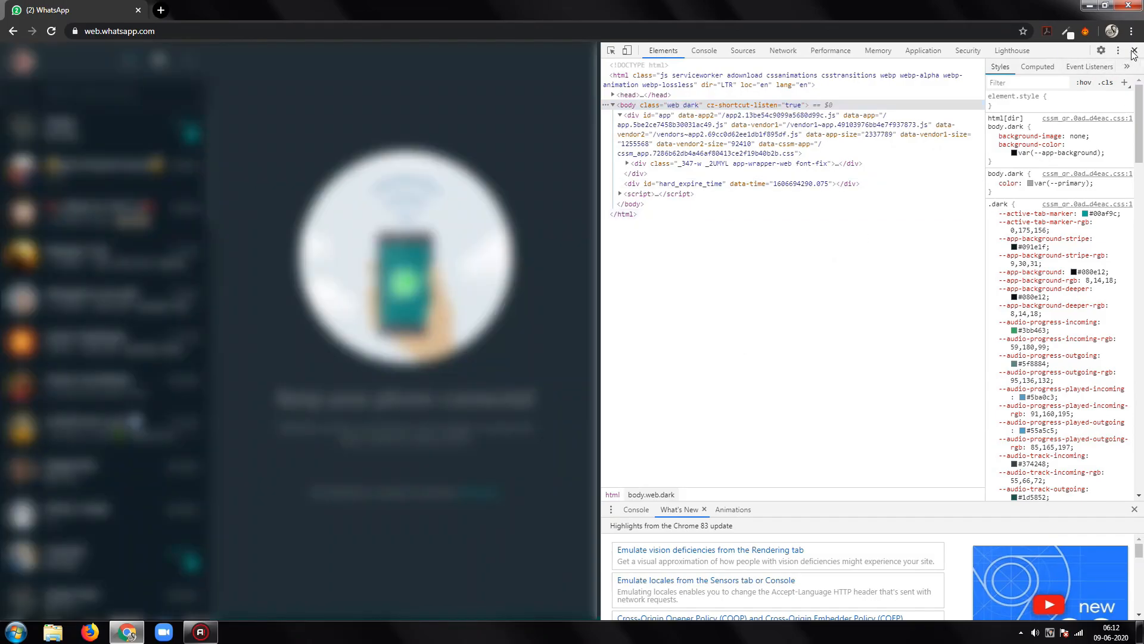
left_click(1133, 50)
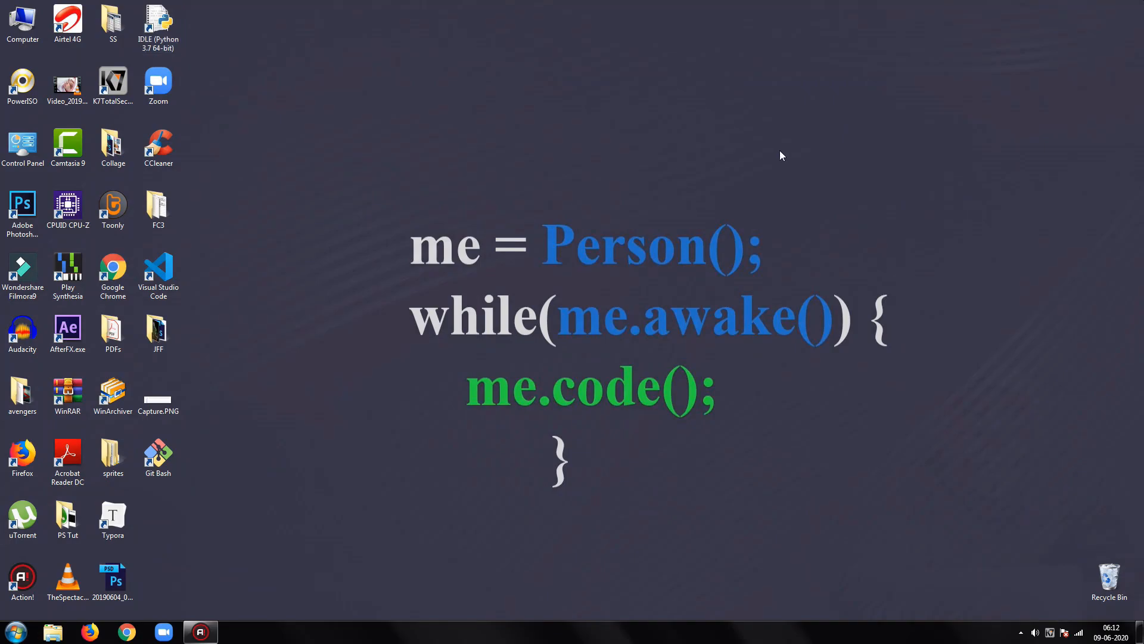
mouse_move(981, 244)
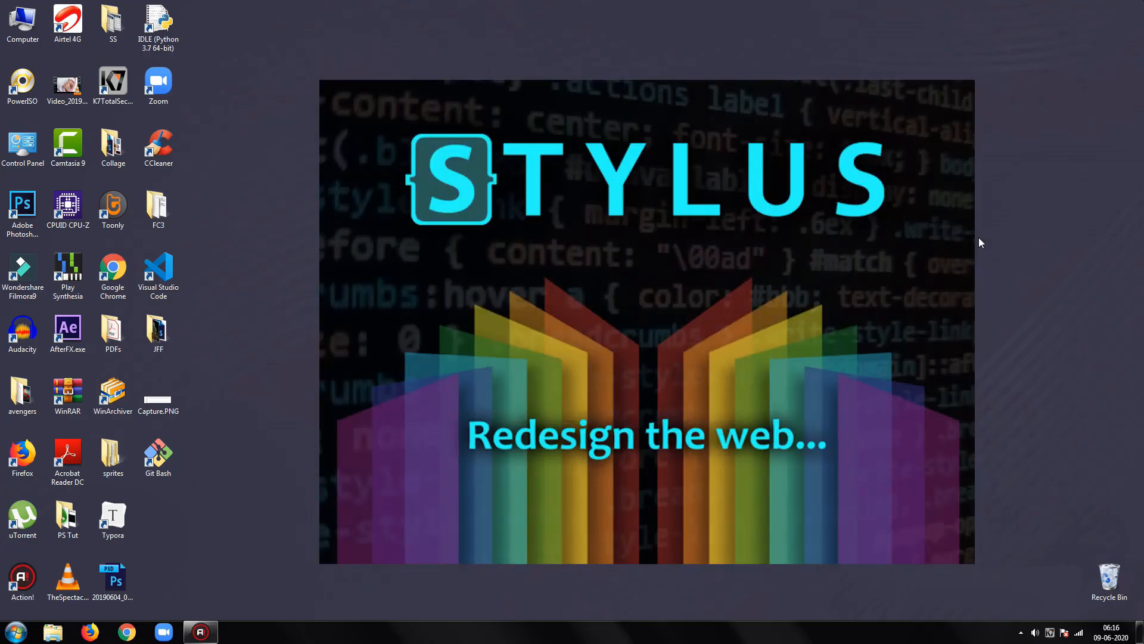
mouse_move(154, 596)
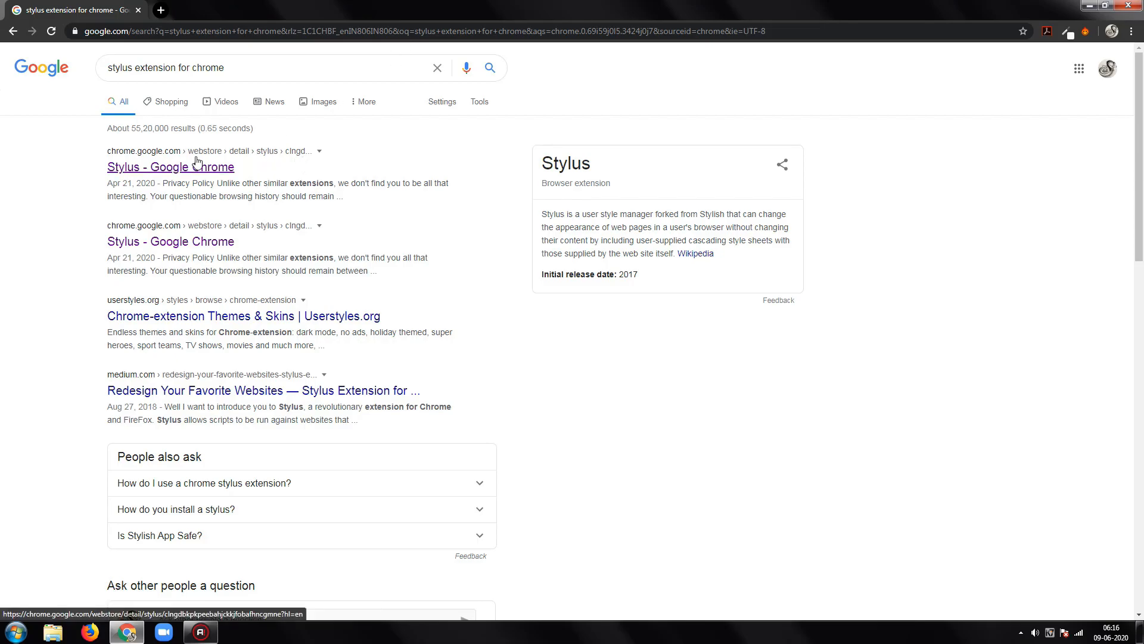
Add the Stylus extension from its Chrome Web Store listing and dismiss the notice
left_click(171, 166)
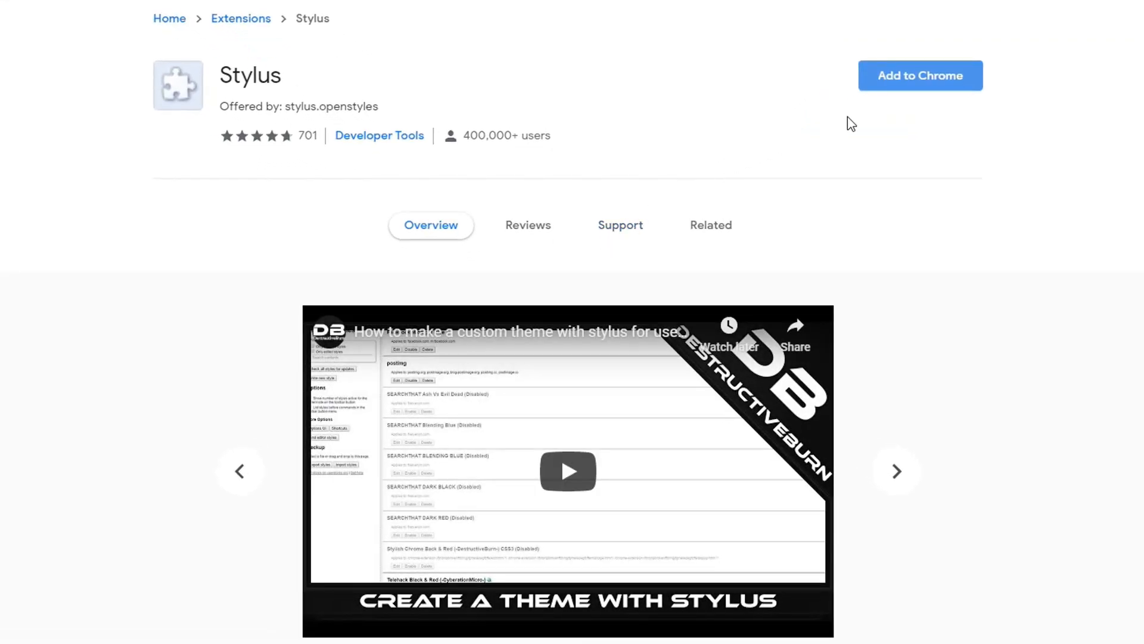
mouse_move(908, 108)
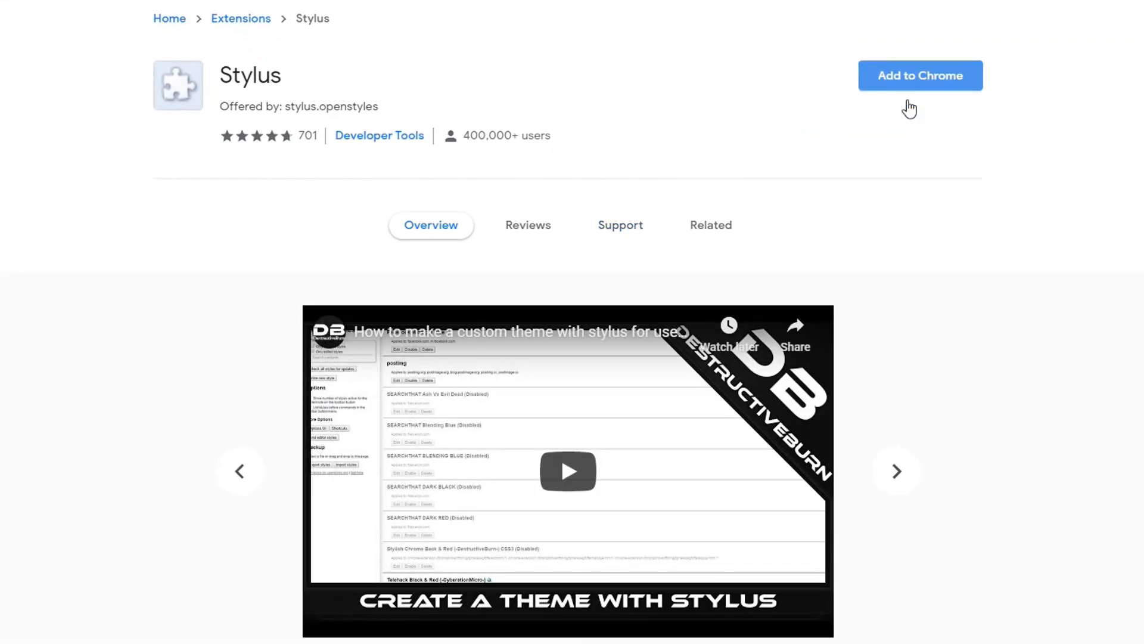
left_click(920, 75)
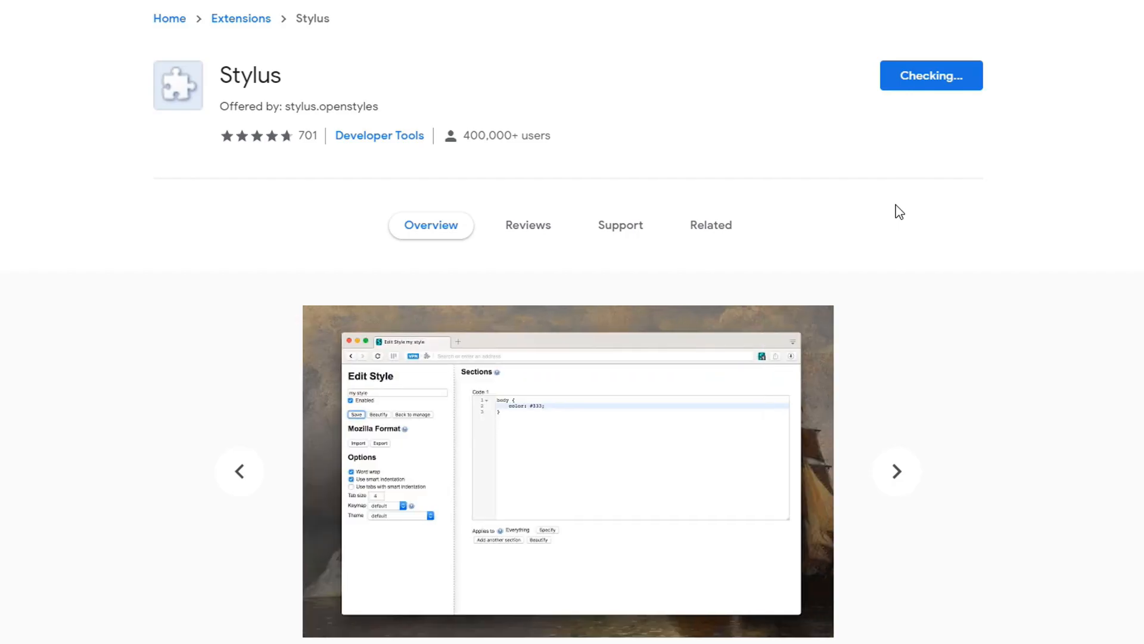
mouse_move(659, 179)
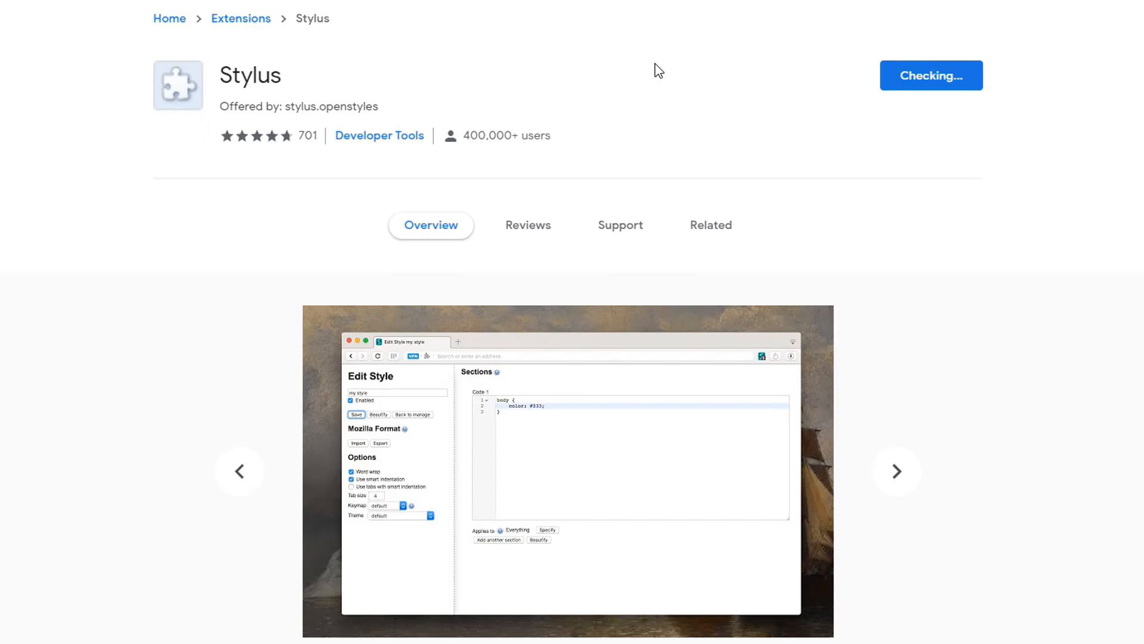
left_click(931, 75)
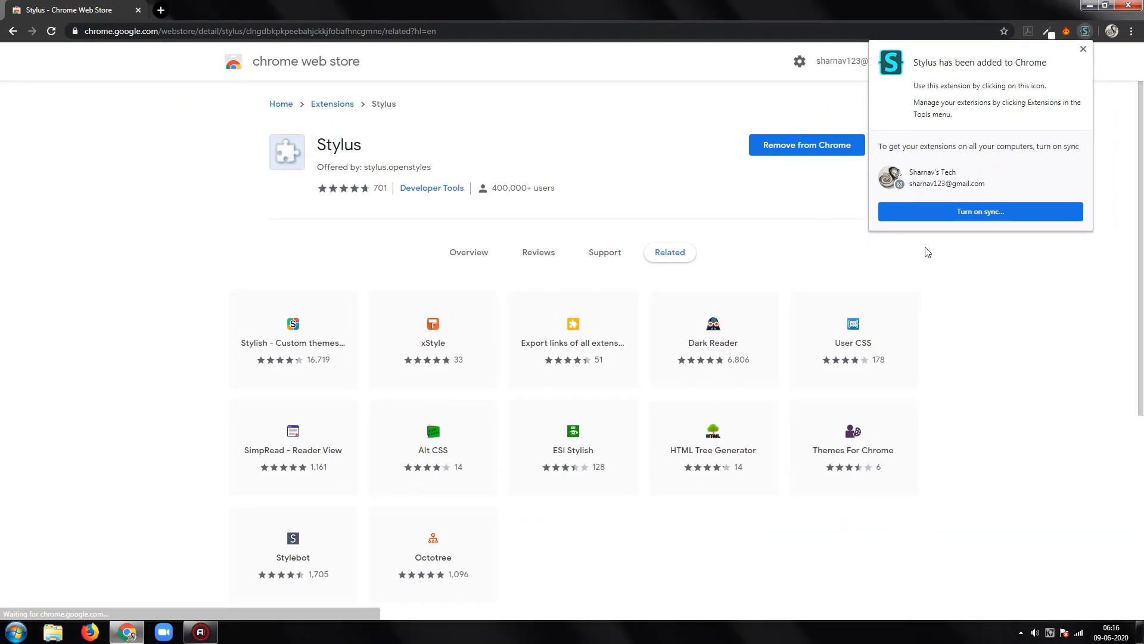
left_click(1083, 49)
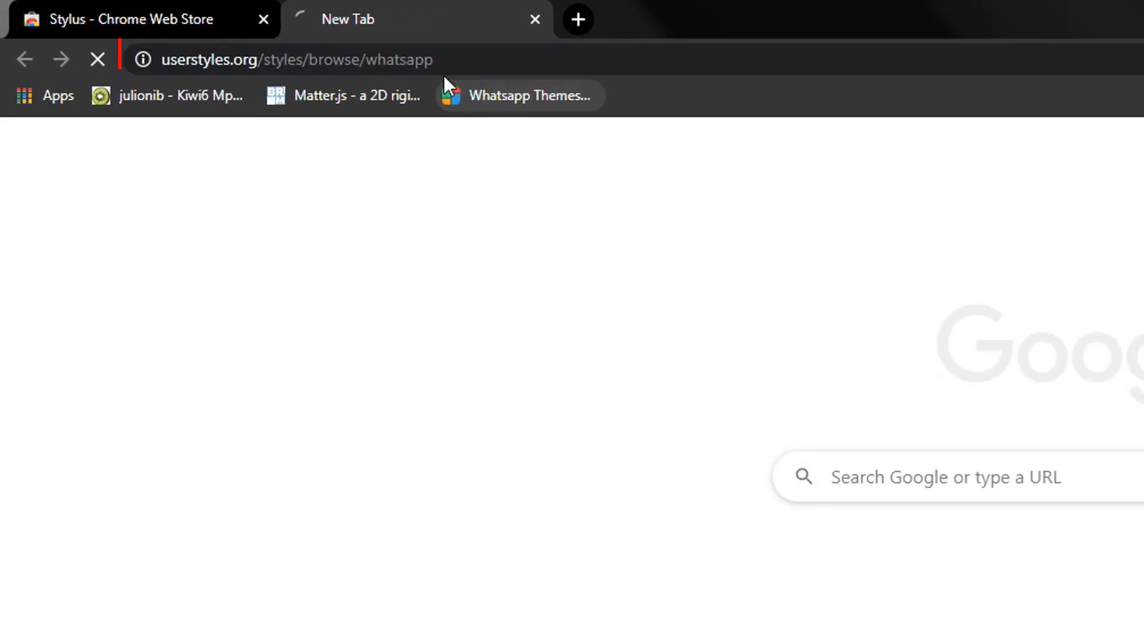
Load userstyles.org/styles/browse/whatsapp, dismiss the Android promo, and browse to page two
double_click(391, 60)
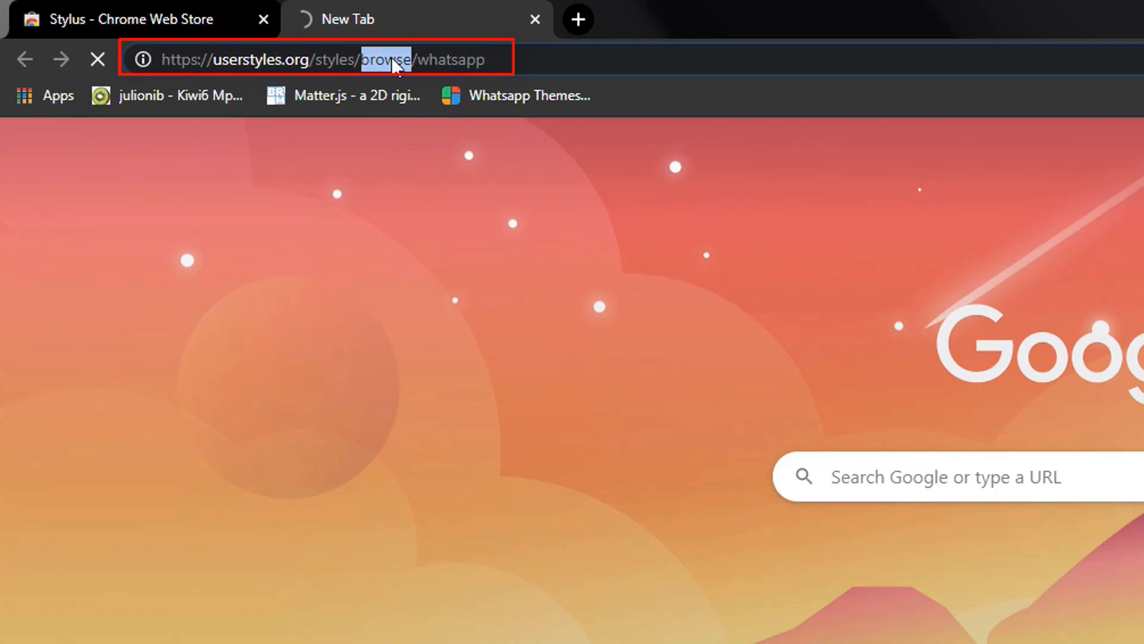
key("Return")
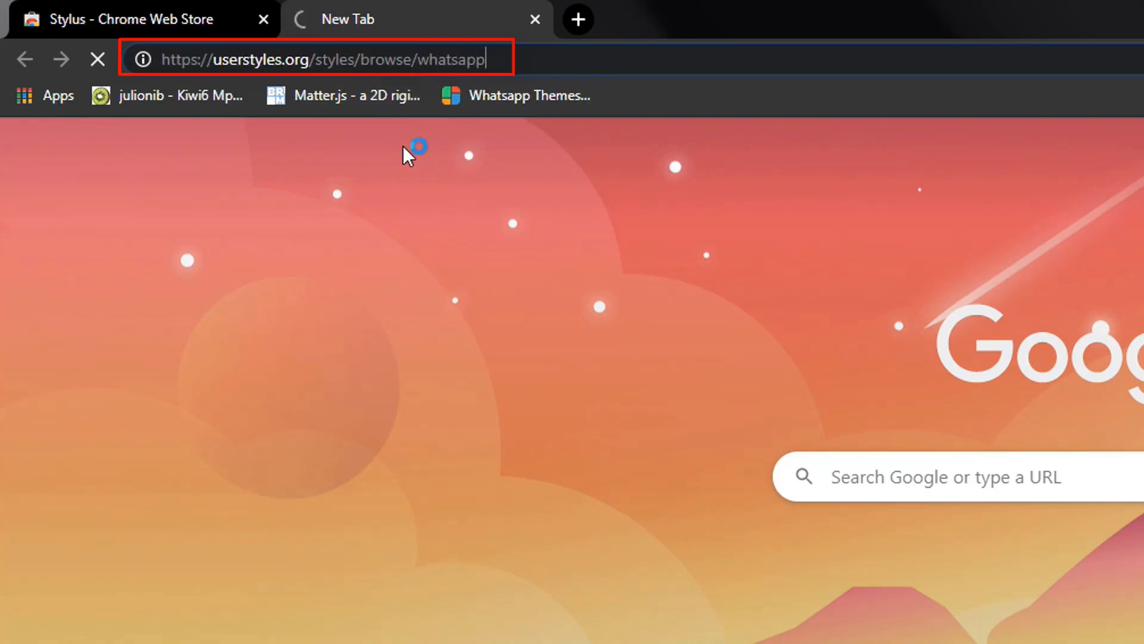
left_click(263, 19)
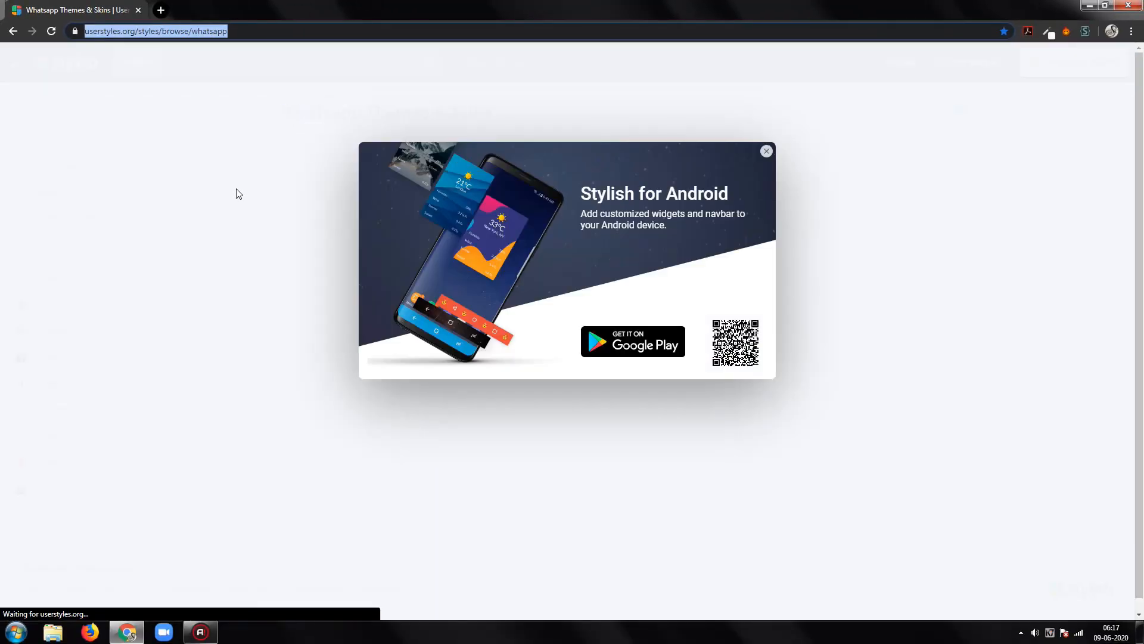
left_click(766, 151)
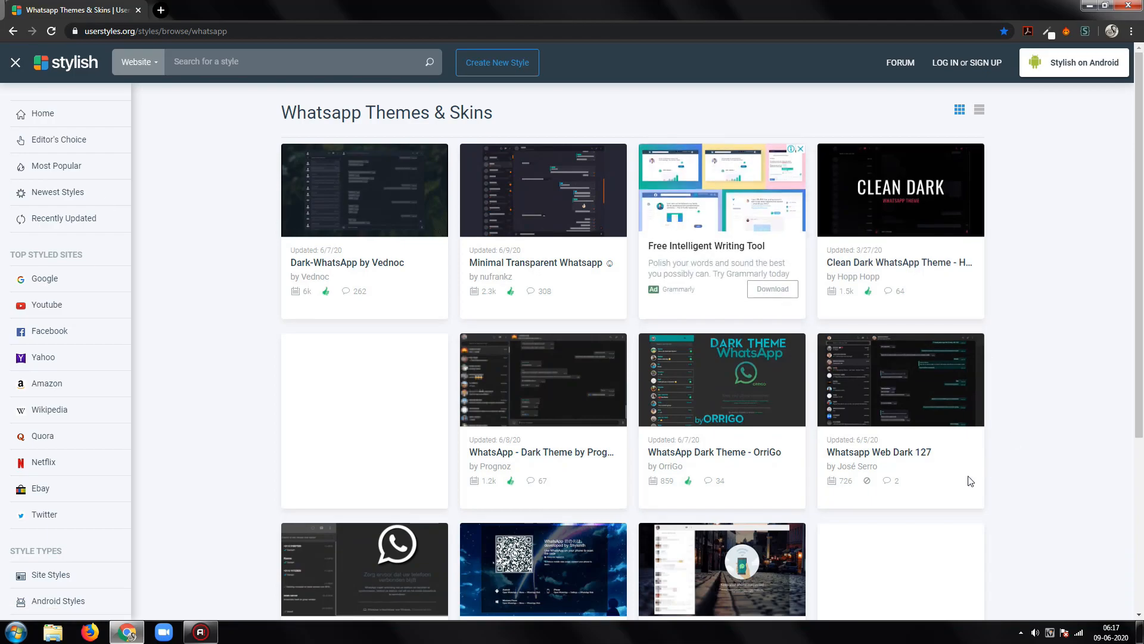
mouse_move(1080, 406)
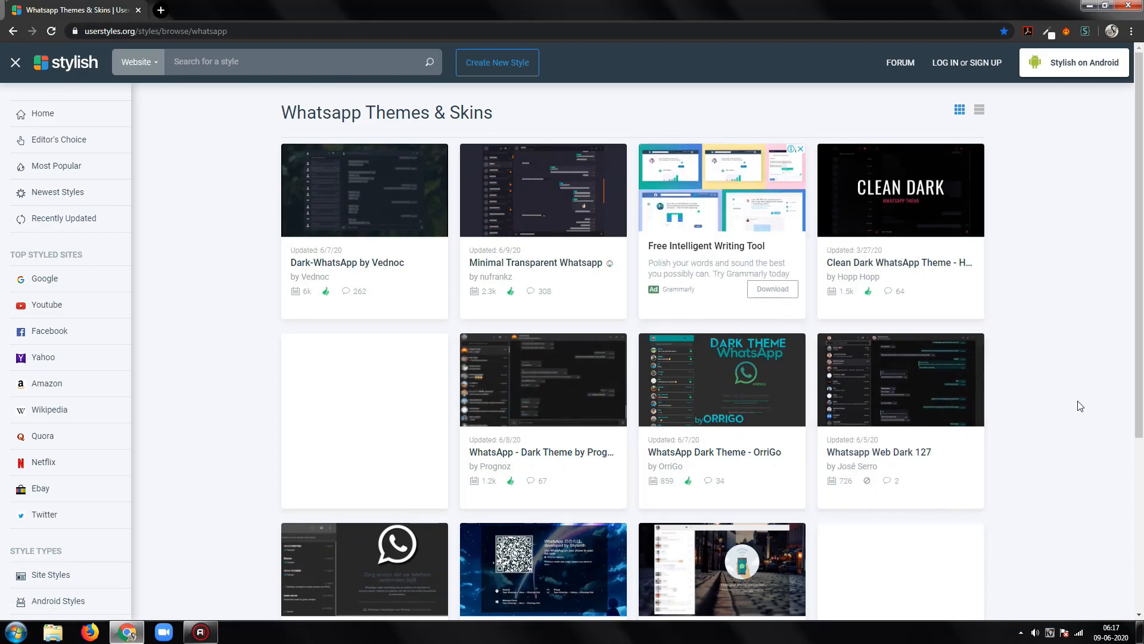
scroll("down", 3)
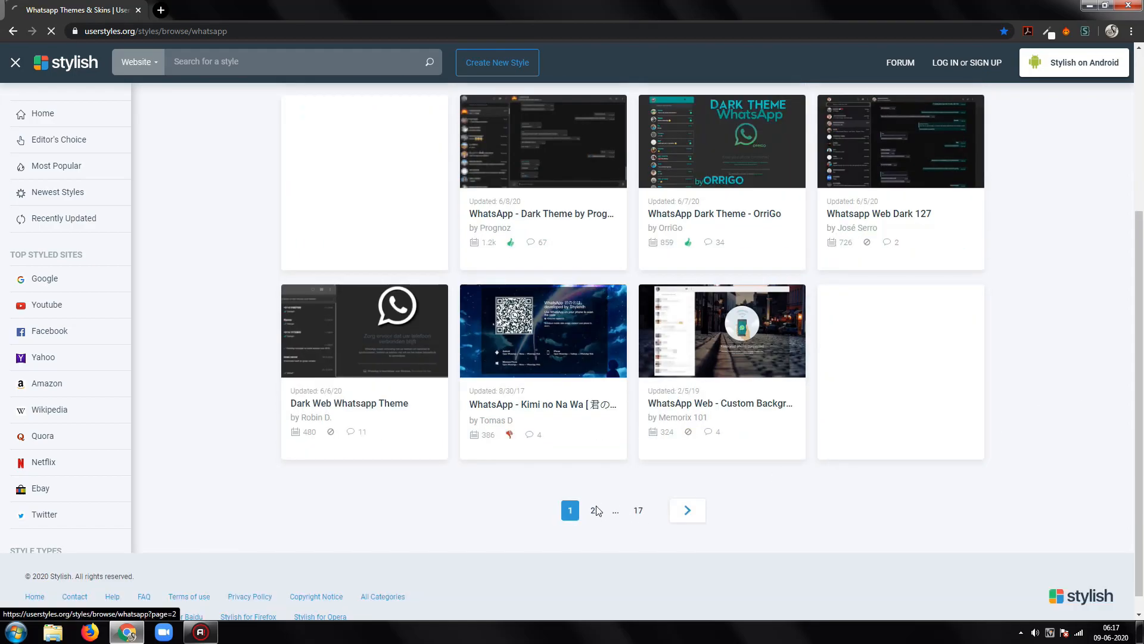
left_click(595, 509)
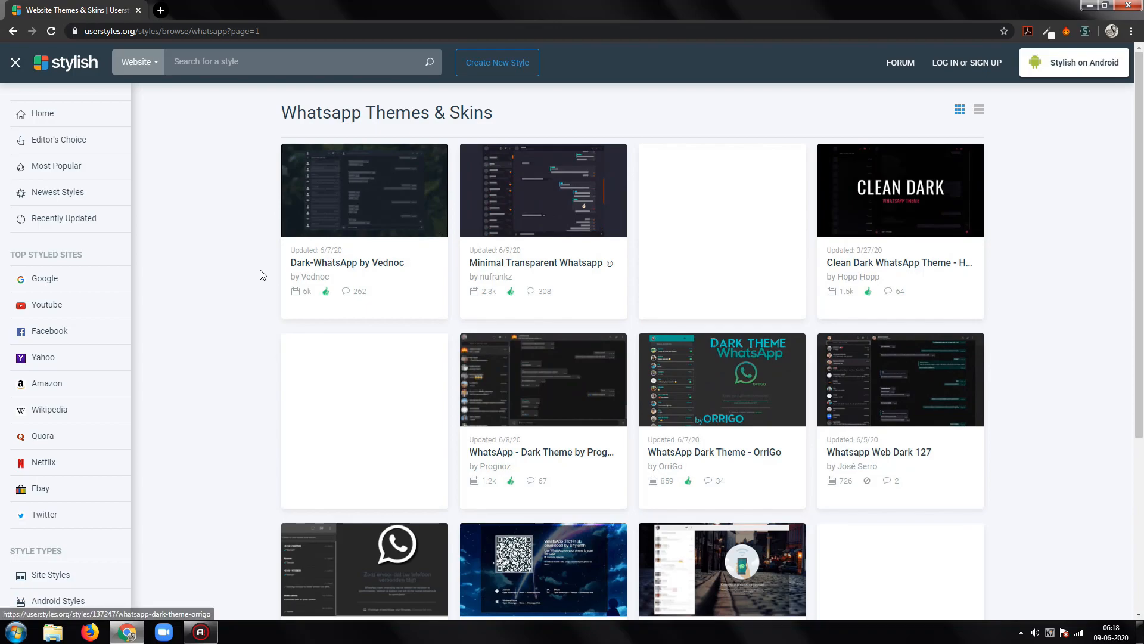
mouse_move(168, 393)
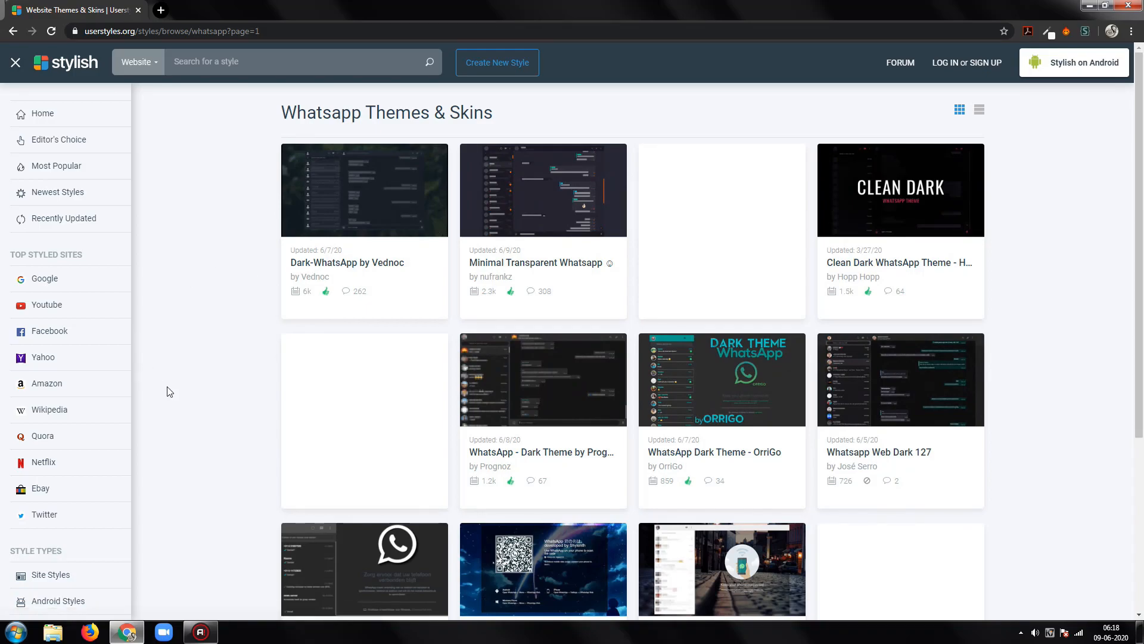
mouse_move(921, 421)
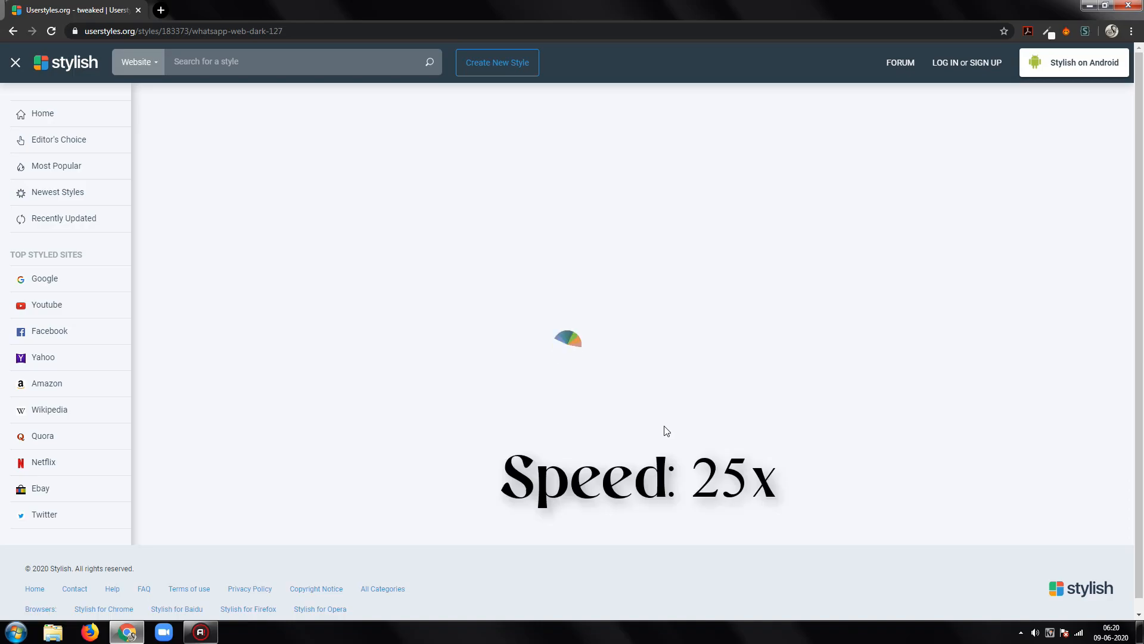
mouse_move(877, 432)
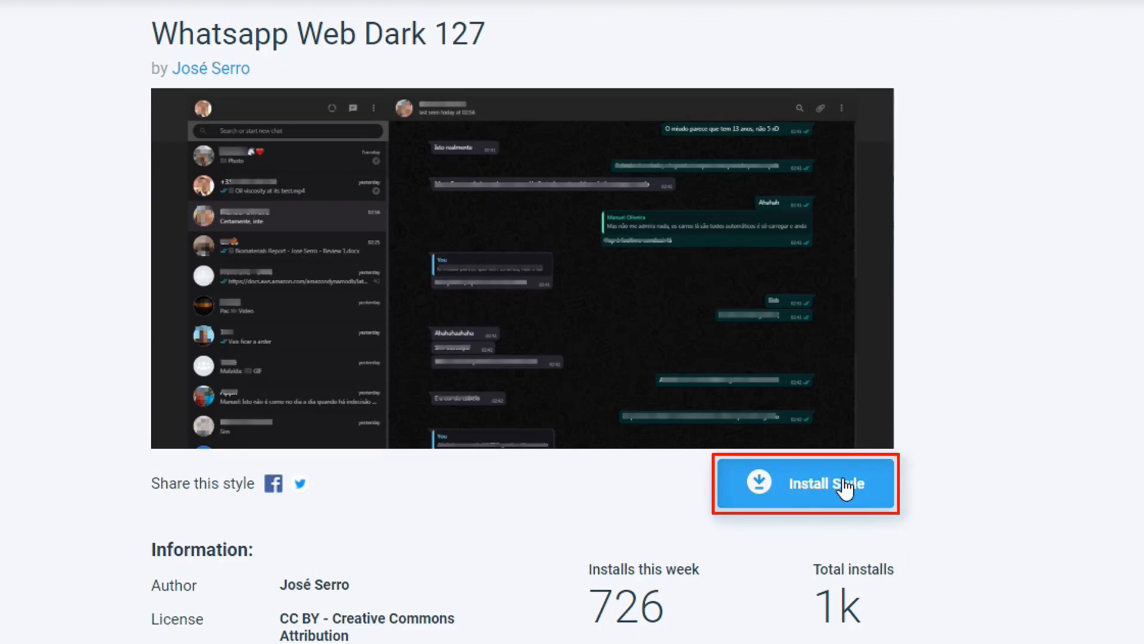
Install the 'Whatsapp Web Dark 127' style and confirm with OK
left_click(805, 484)
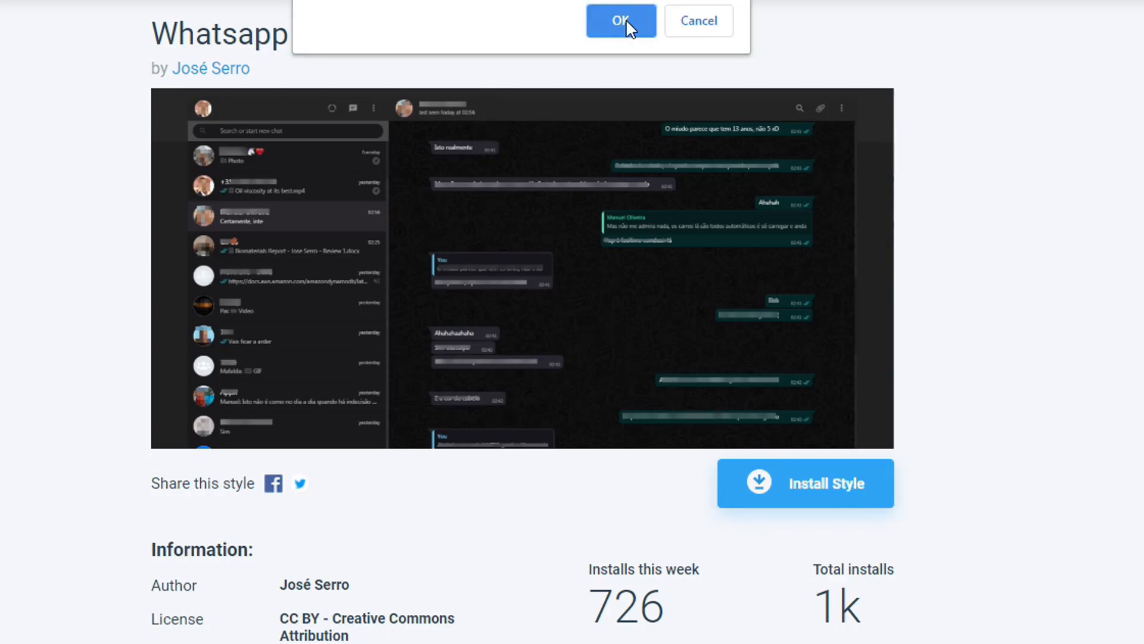
left_click(620, 20)
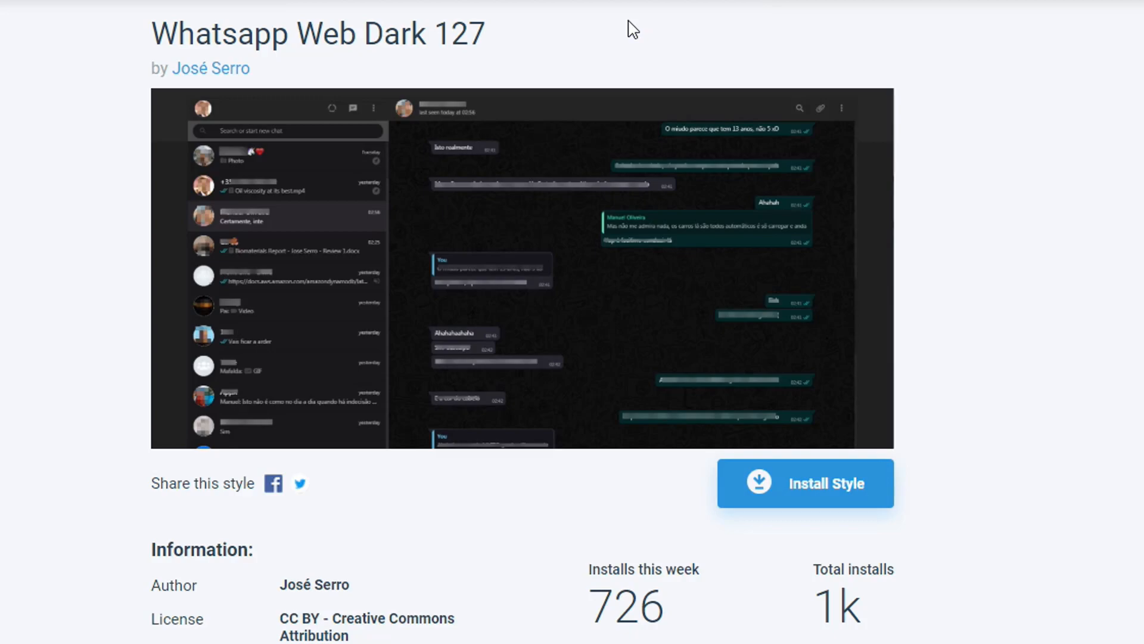
mouse_move(998, 446)
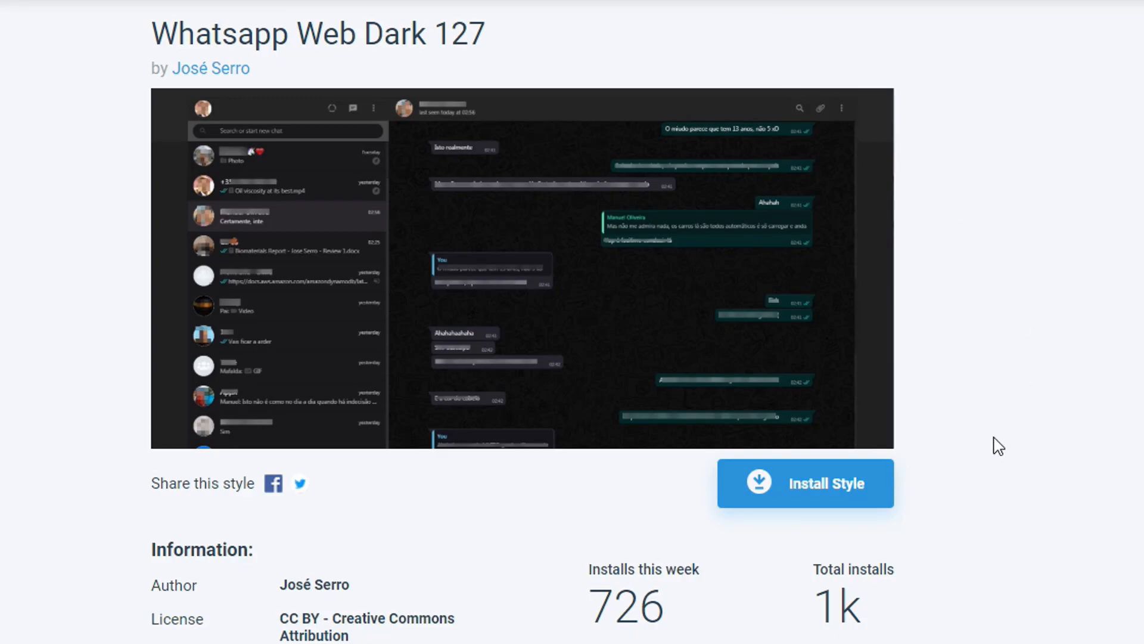
mouse_move(930, 492)
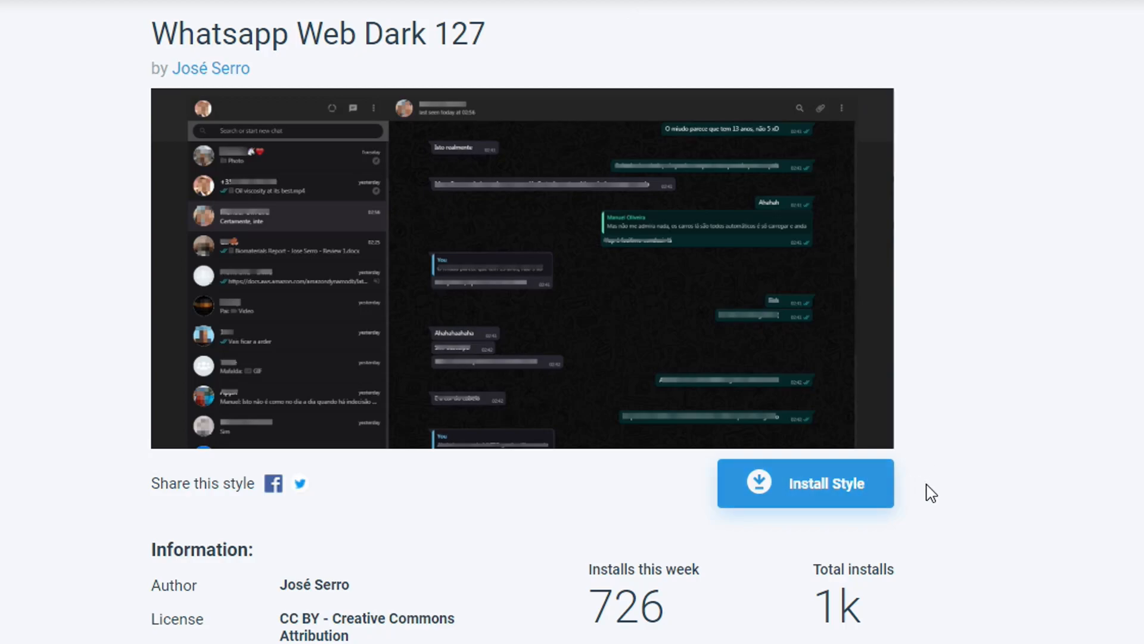
mouse_move(510, 498)
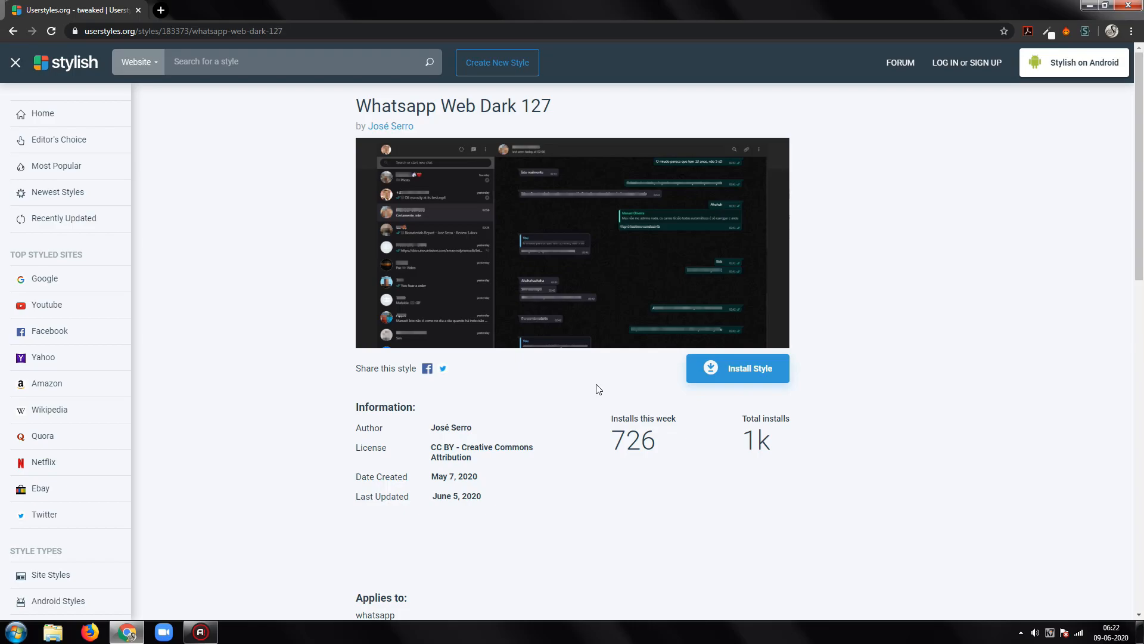
left_click(737, 368)
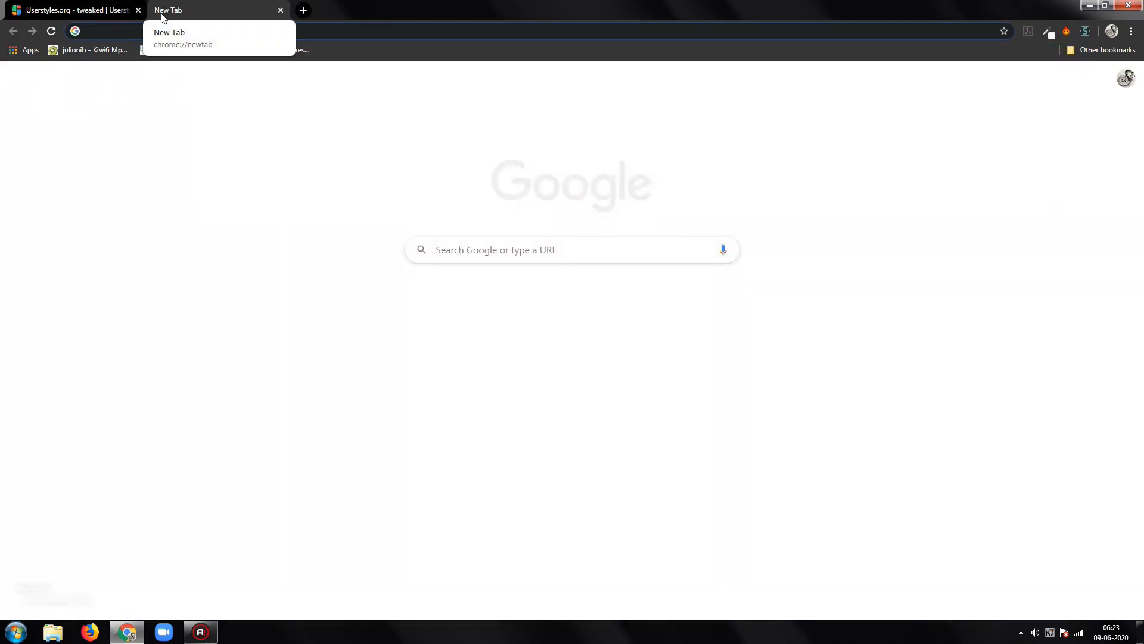
Enter web.whatsapp.com in a new tab's address bar
type("web.whatsapp.com")
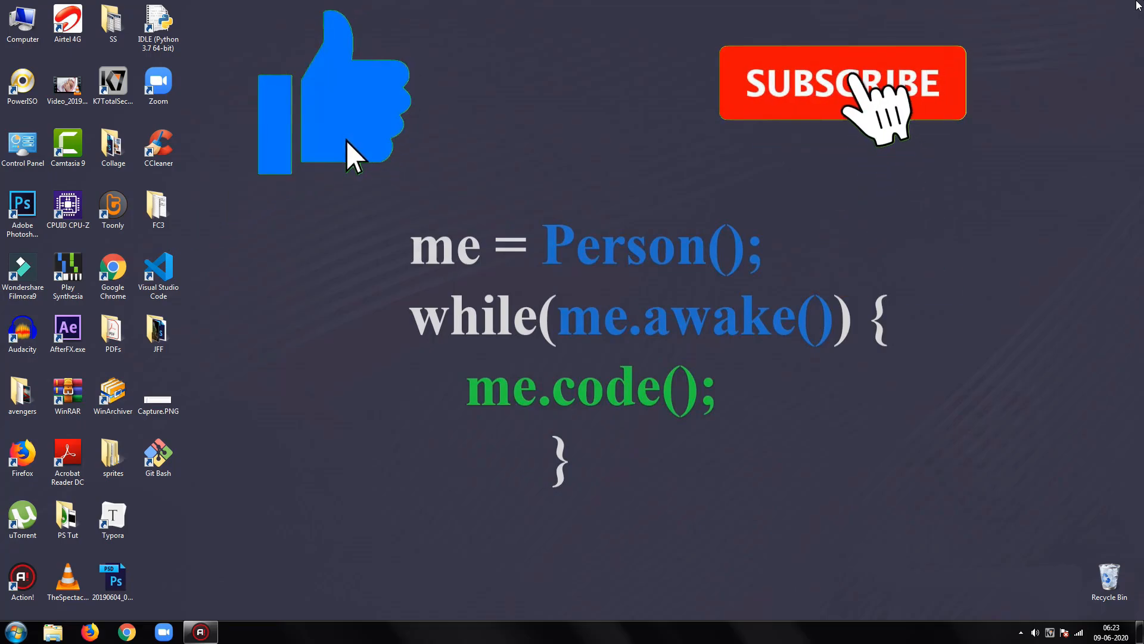
left_click(841, 83)
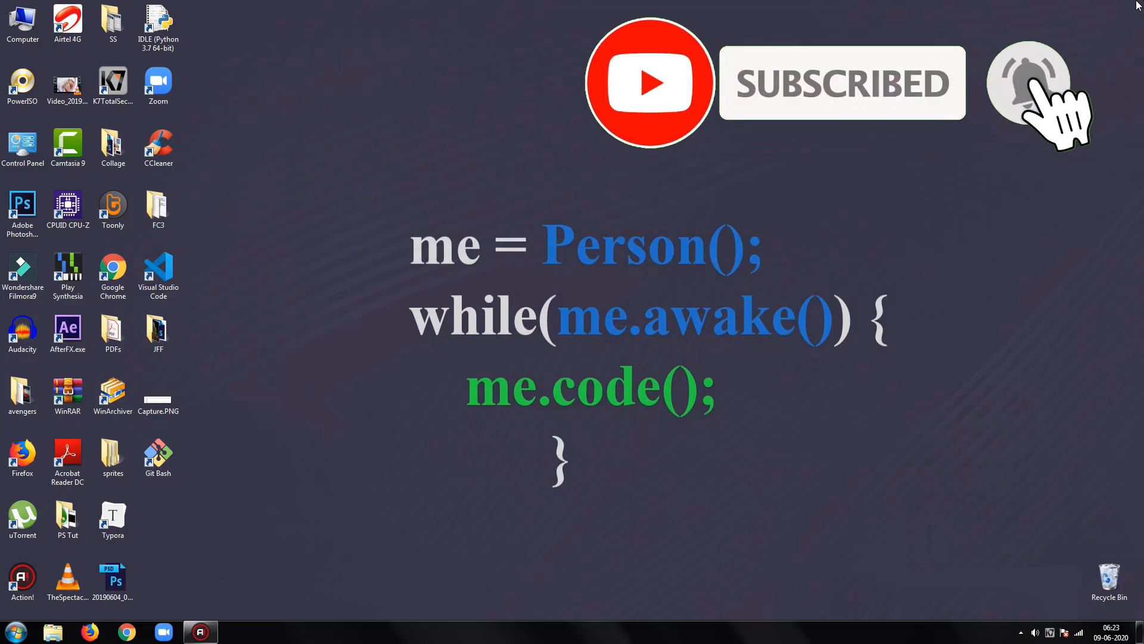